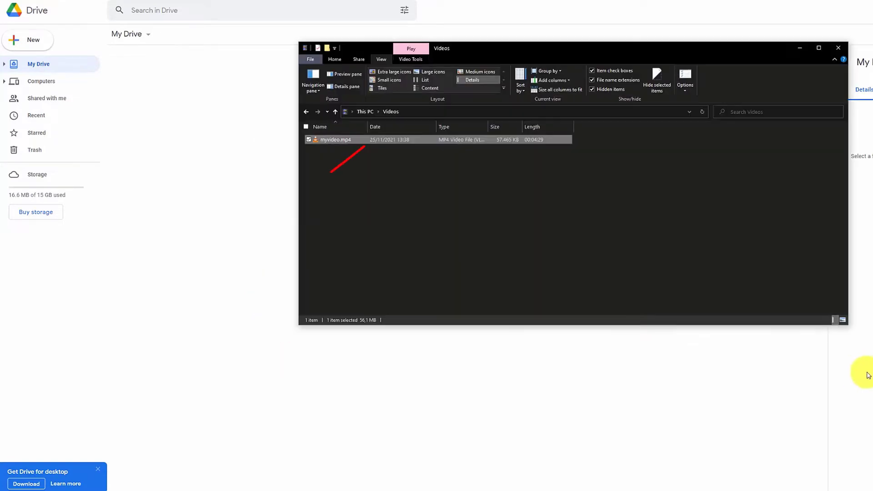
Step: Upload myvideo.mp4 by dragging it from the Videos folder into My Drive
drag(331, 140, 228, 262)
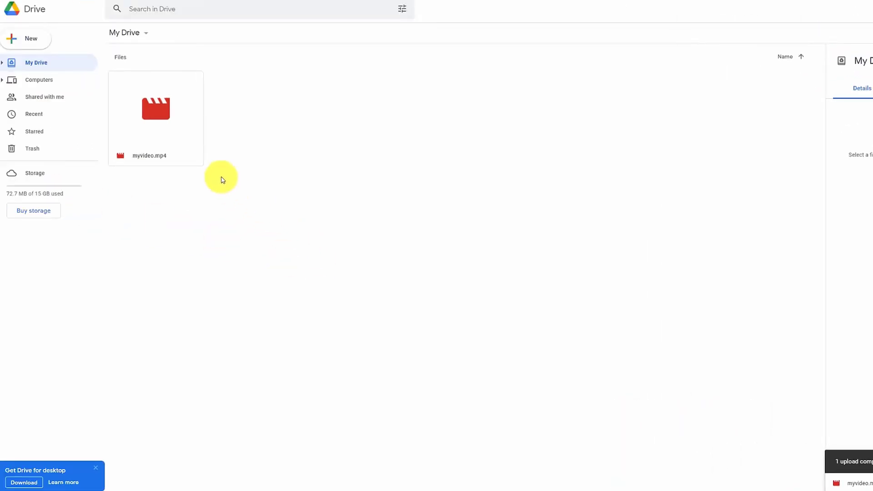
Step: Set myvideo.mp4 link access to 'Anyone with the link' as viewer and copy the share link
right_click(155, 117)
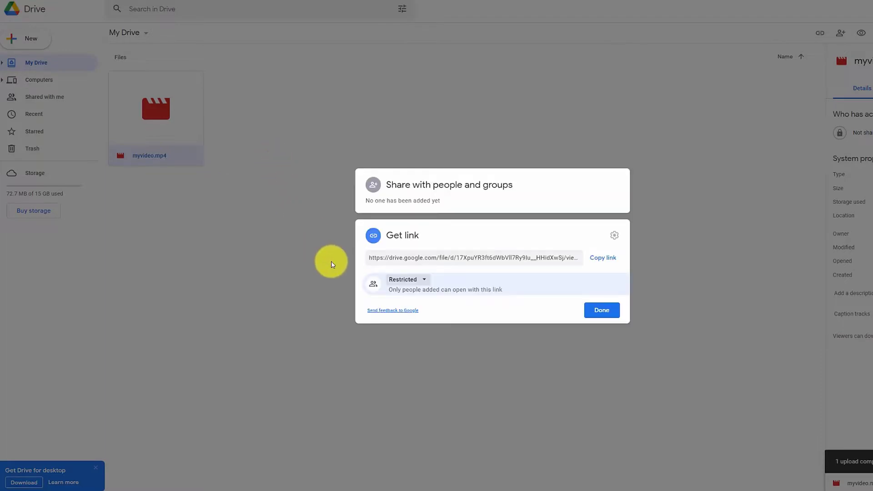
mouse_move(383, 278)
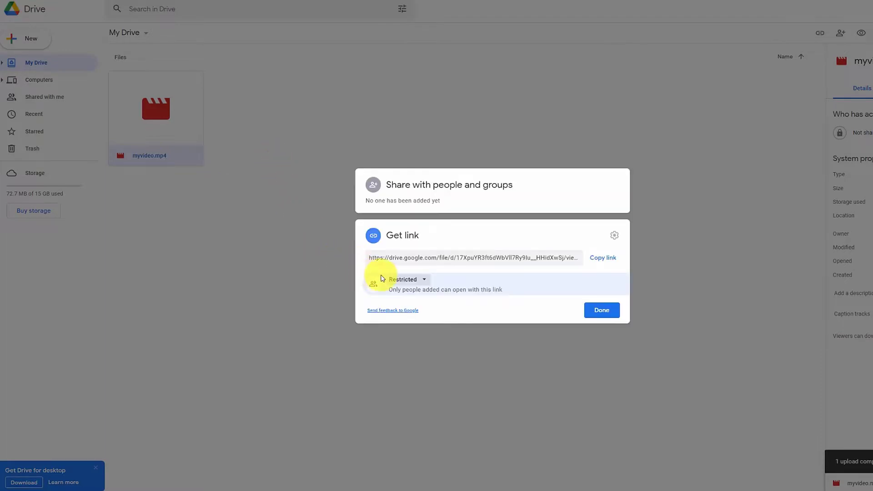
click(406, 279)
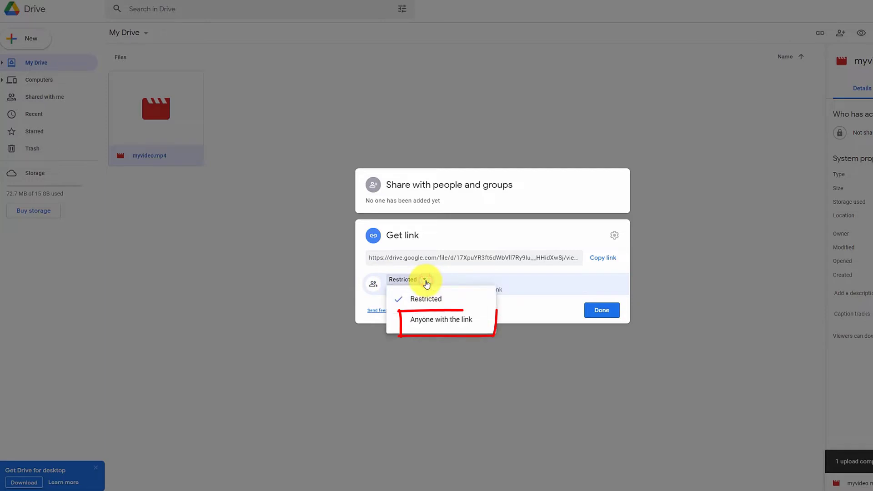
click(440, 320)
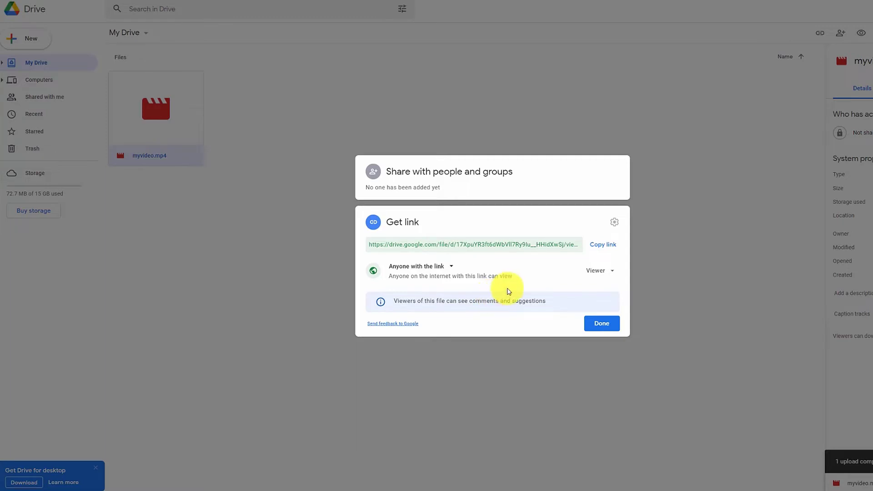
click(602, 244)
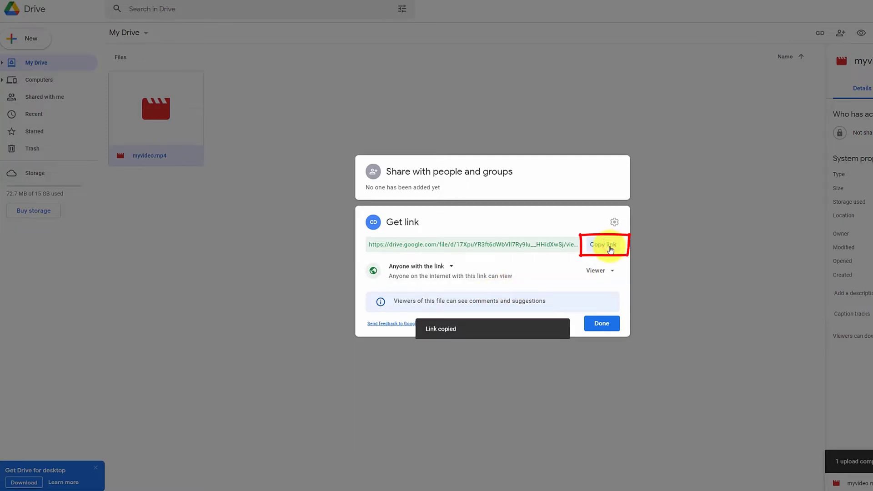